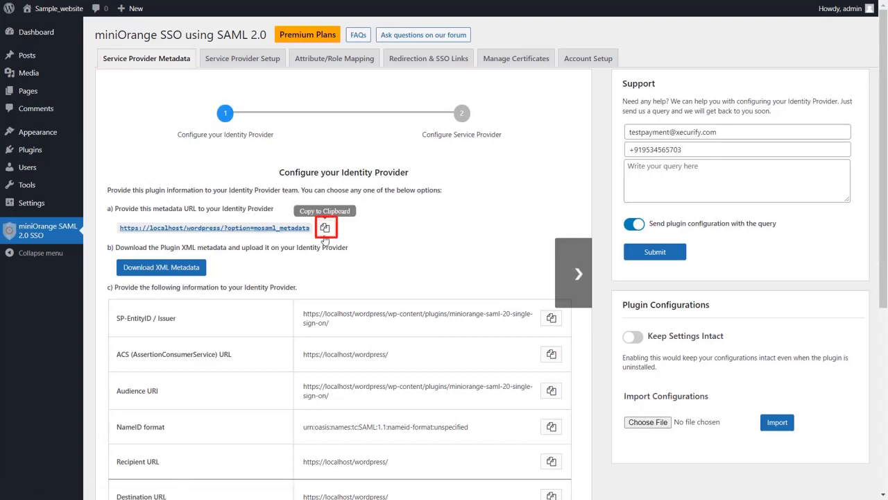
Copy the SP metadata URL, download the XML metadata, and submit the endpoints unchanged
click(325, 227)
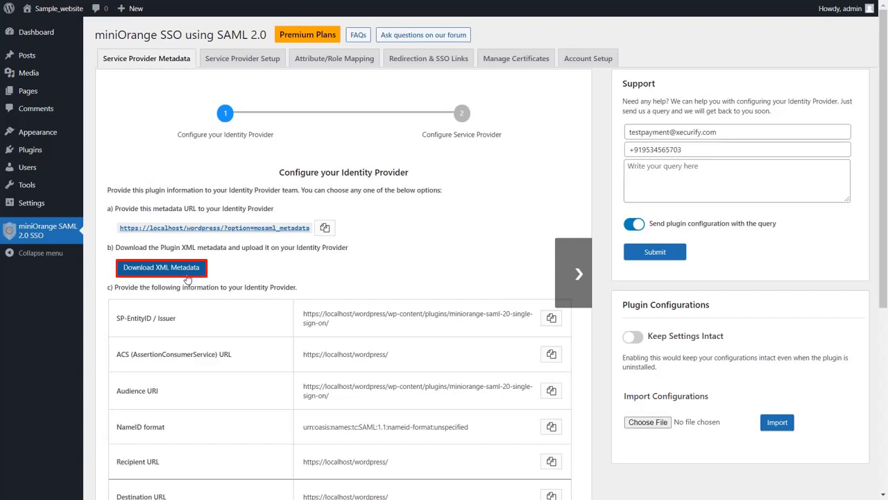
scroll(down, 3)
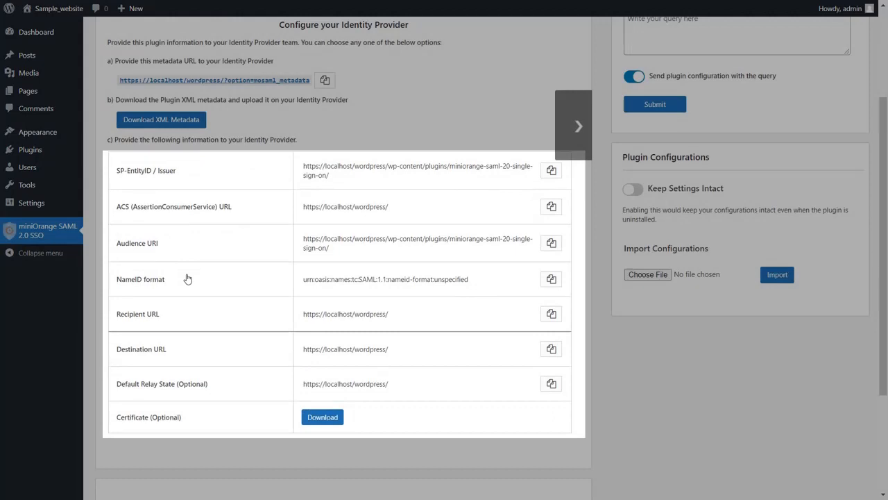
scroll(down, 3)
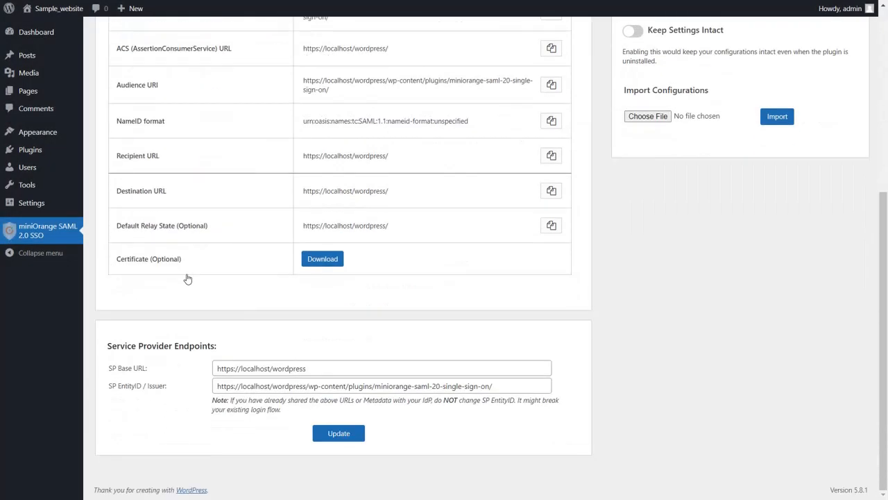
click(382, 368)
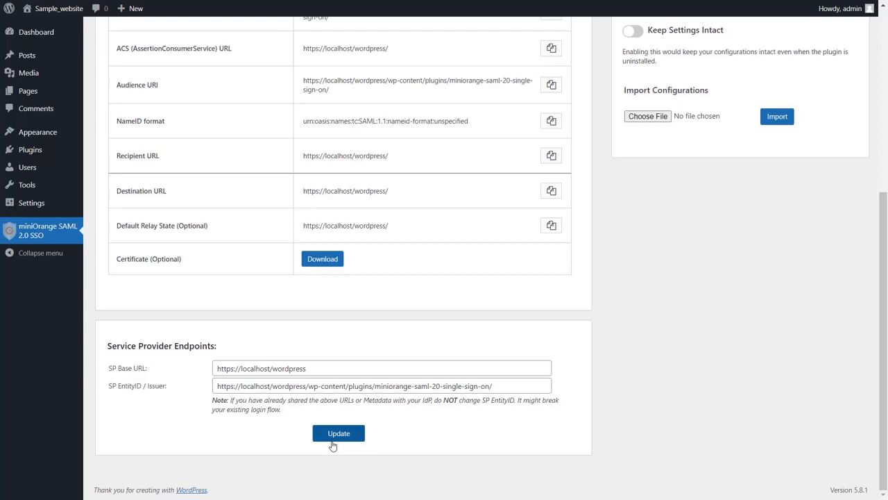
click(338, 432)
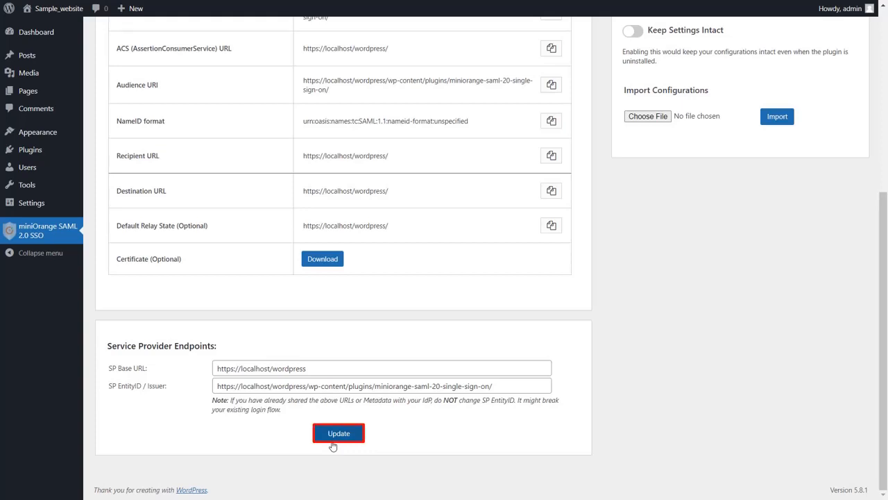
click(338, 433)
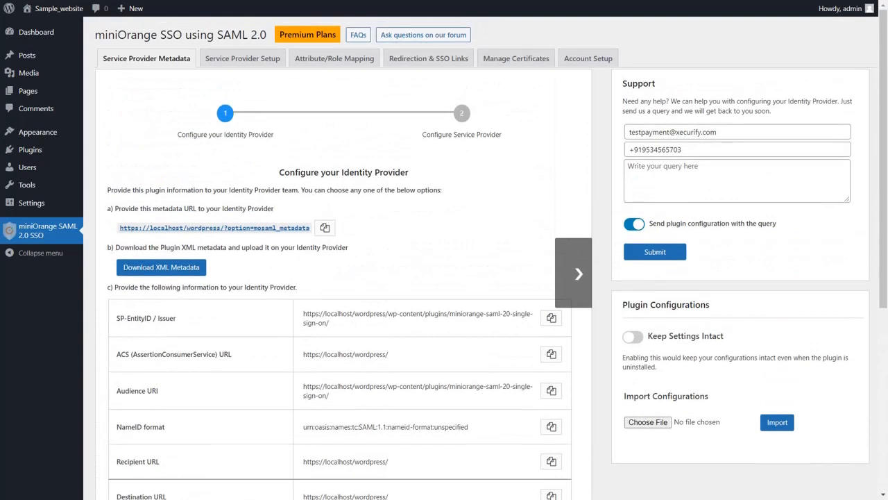
mouse_move(262, 109)
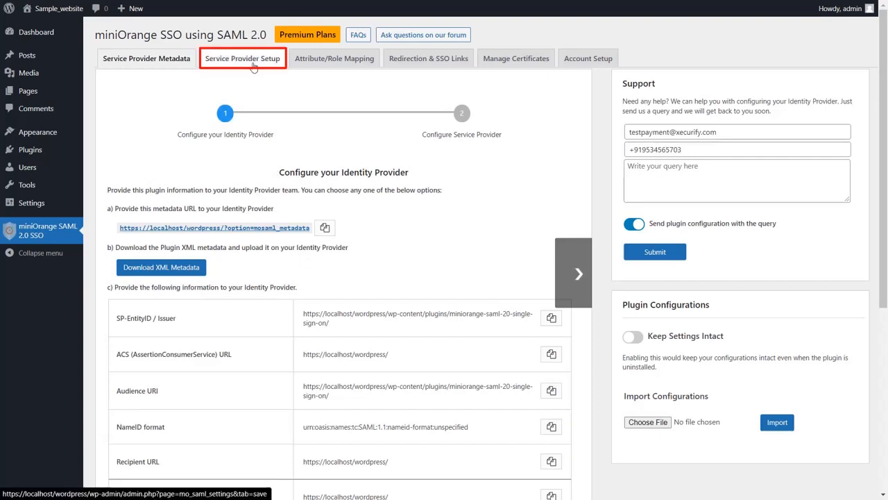
Go to the Service Provider Setup tab to configure identity provider details
click(243, 58)
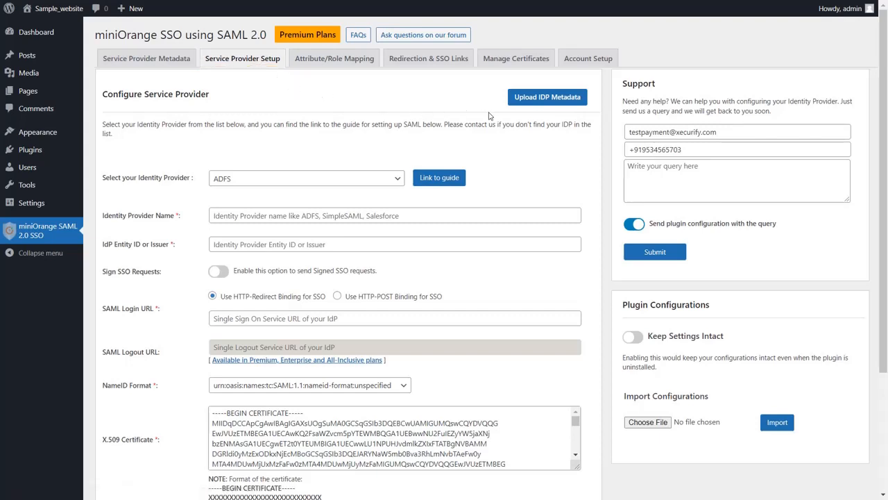
mouse_move(546, 96)
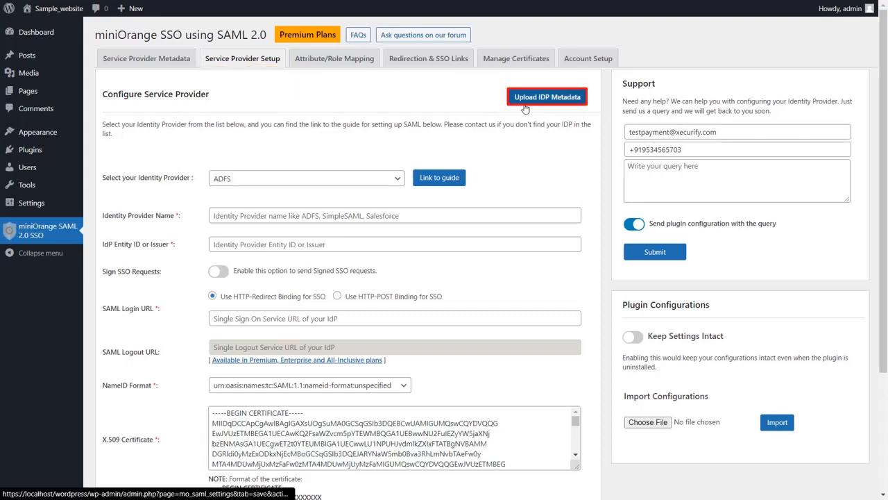
Open Upload IDP Metadata and enter 'okta' as the identity provider name
click(547, 96)
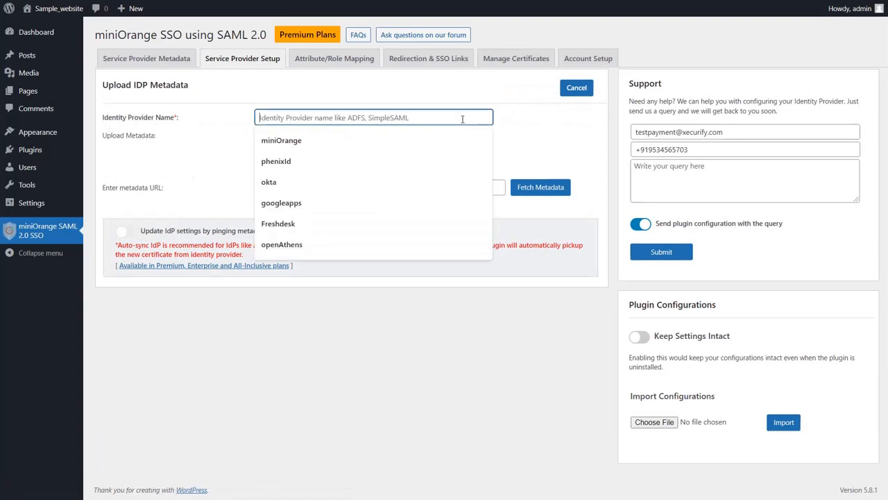
click(269, 181)
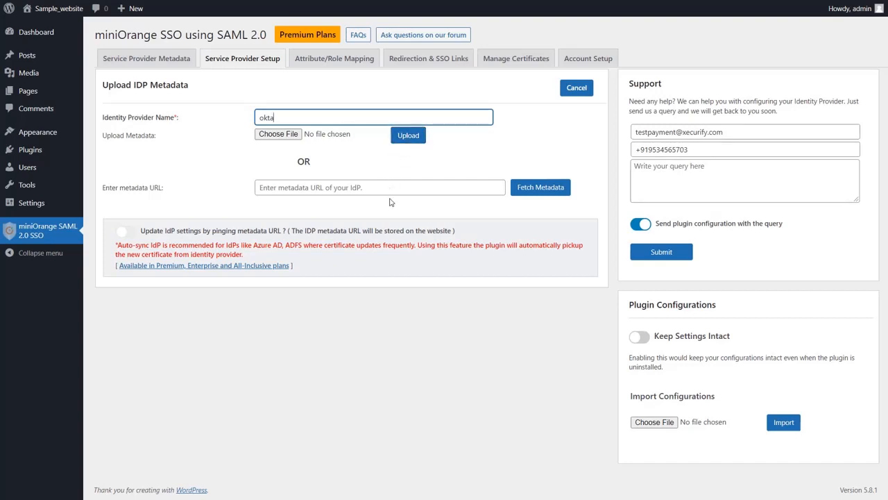
mouse_move(518, 209)
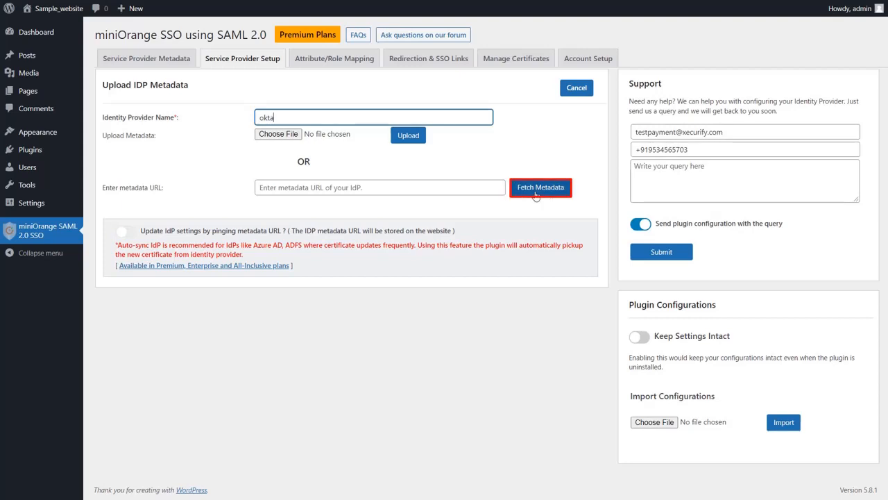
Fetch Okta's metadata, keep the NameID format unspecified, and scroll to Save/Test
click(541, 188)
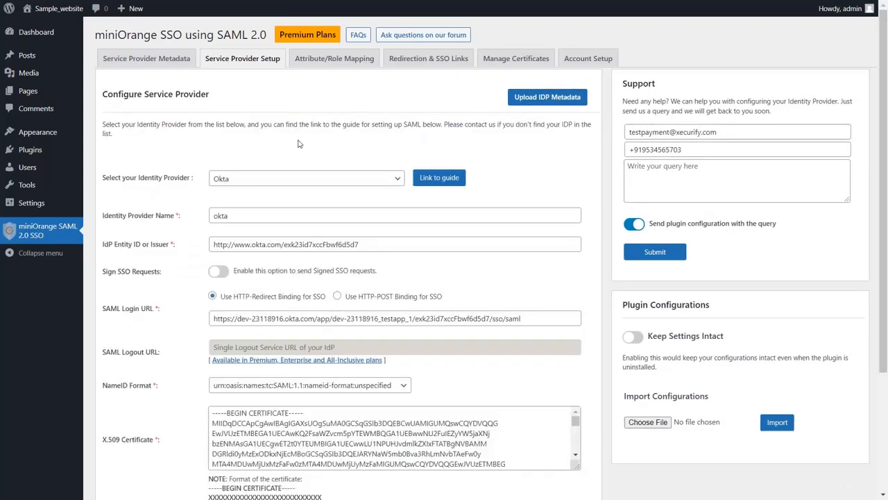
mouse_move(295, 145)
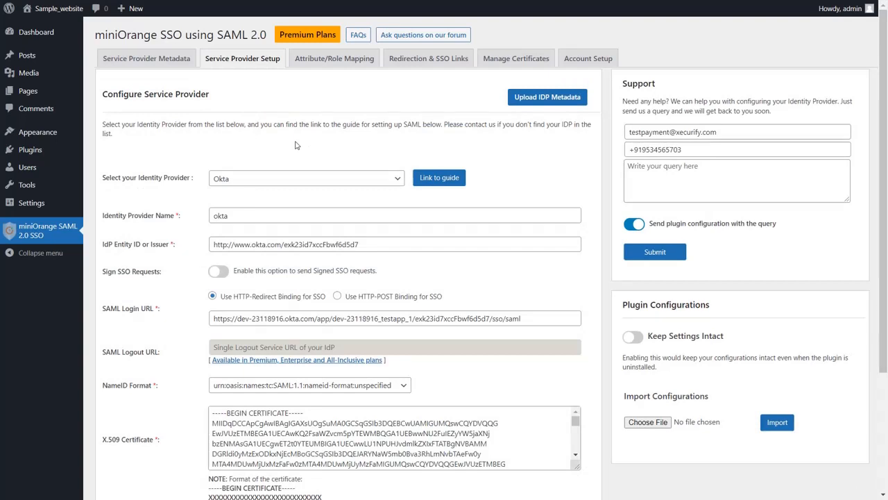
mouse_move(205, 163)
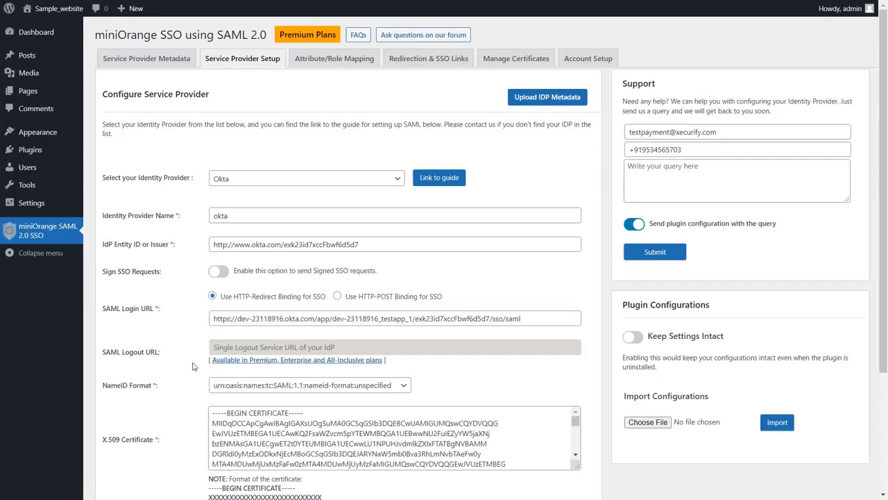
click(309, 384)
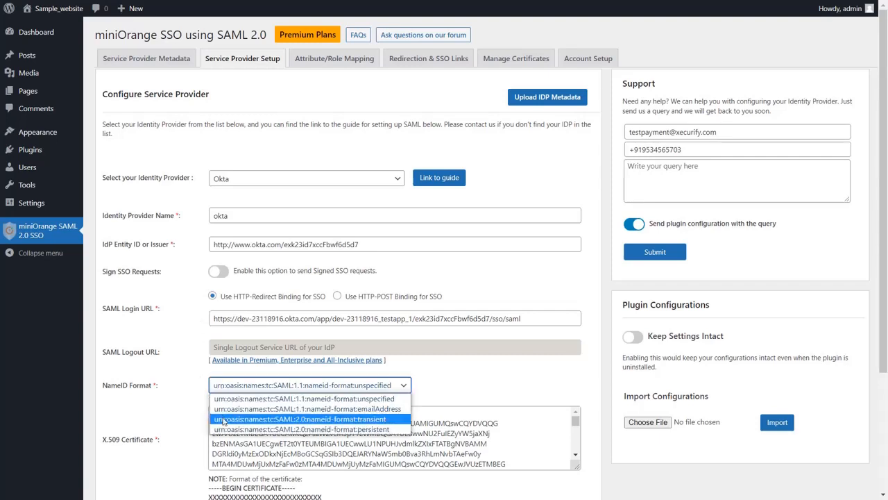
click(304, 398)
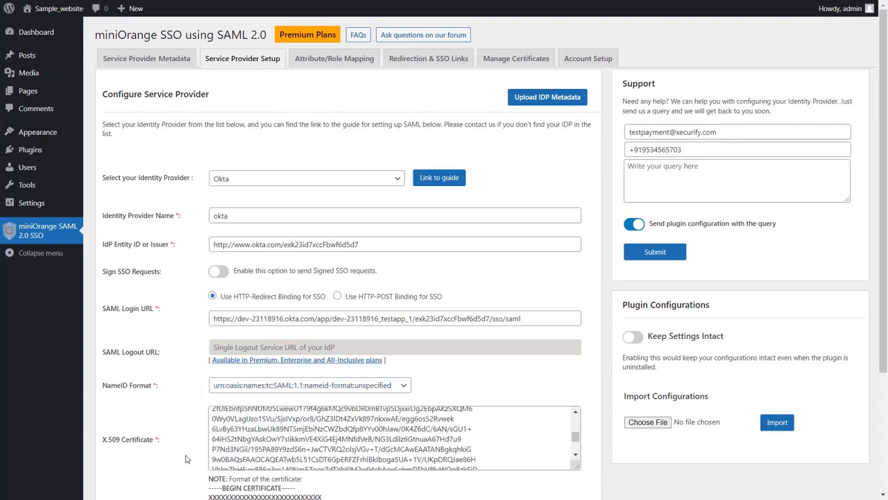
scroll(down, 3)
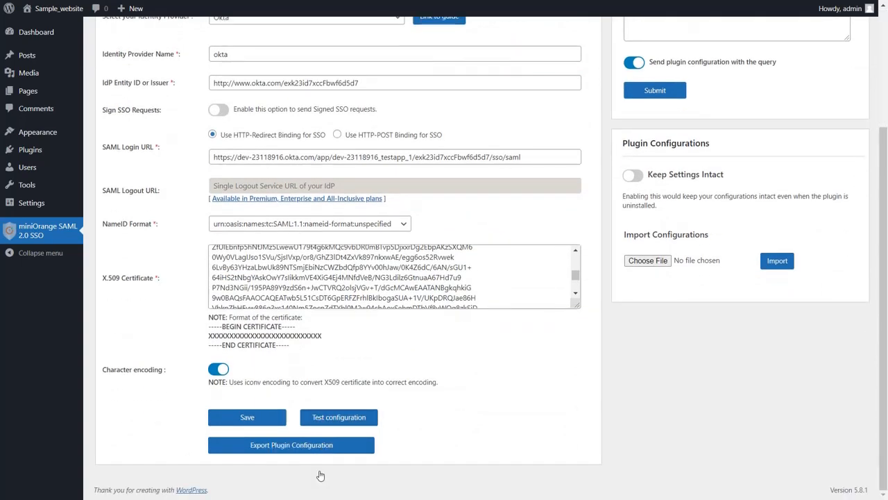
mouse_move(338, 416)
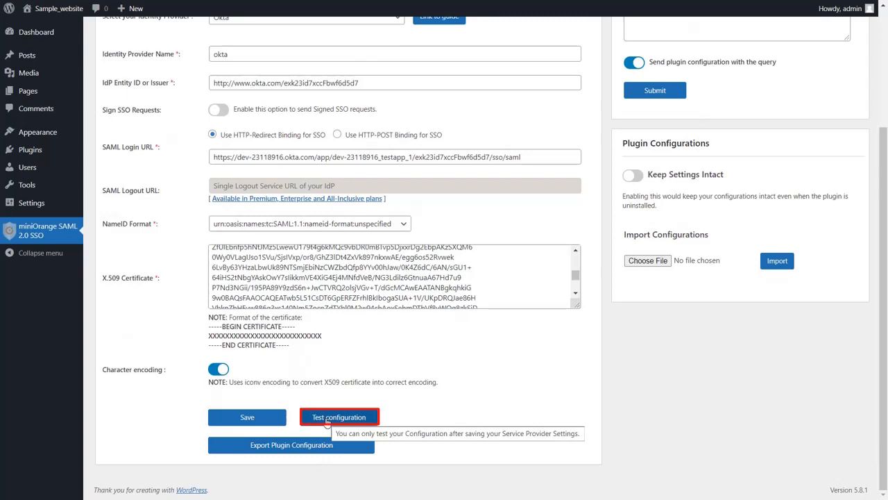
click(338, 417)
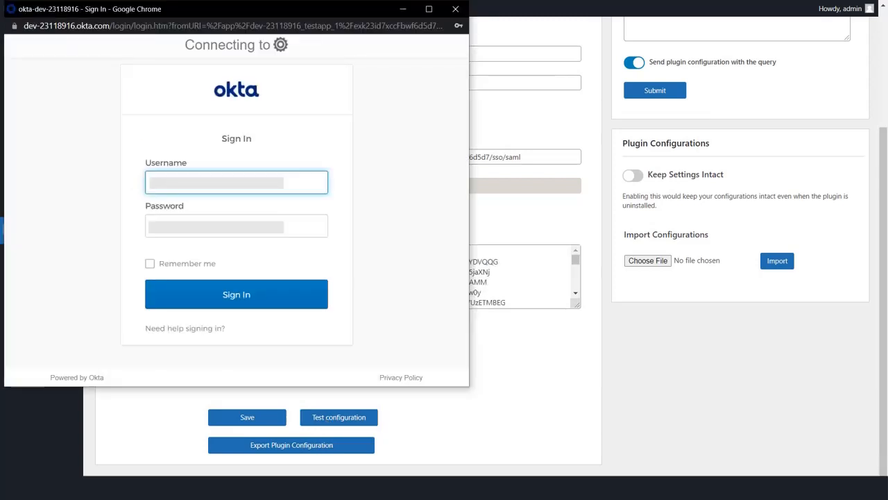
mouse_move(297, 310)
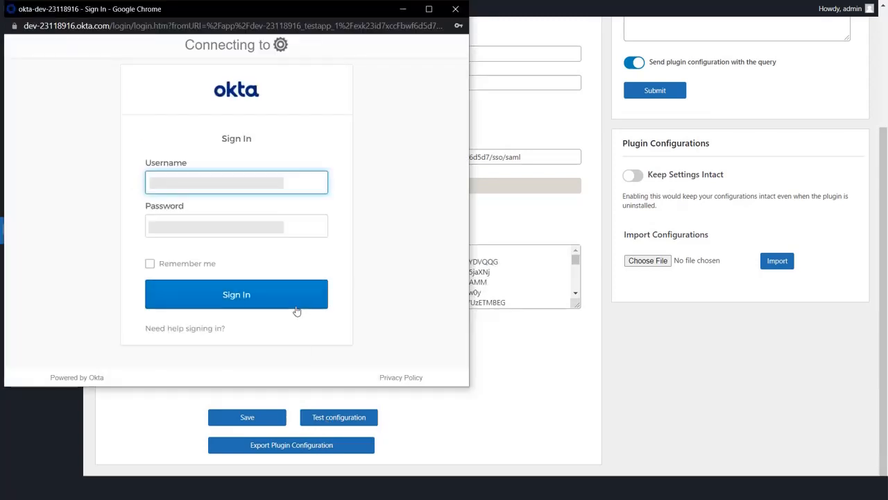
click(236, 294)
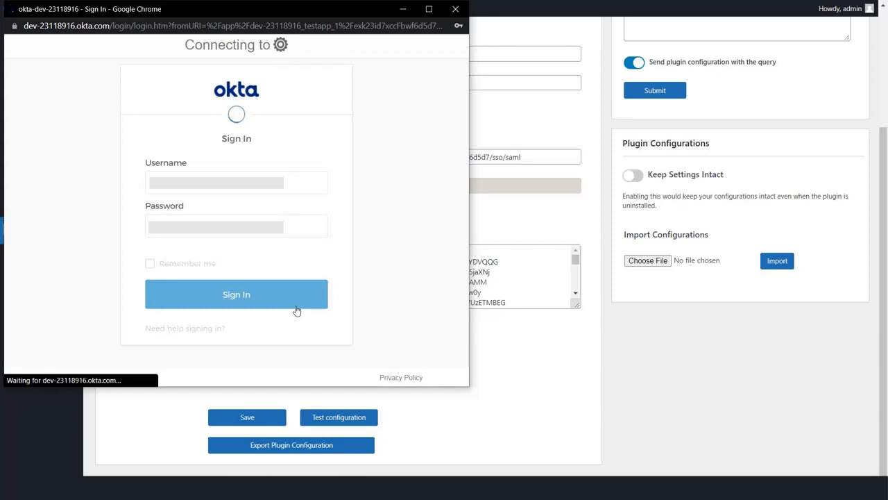
click(236, 293)
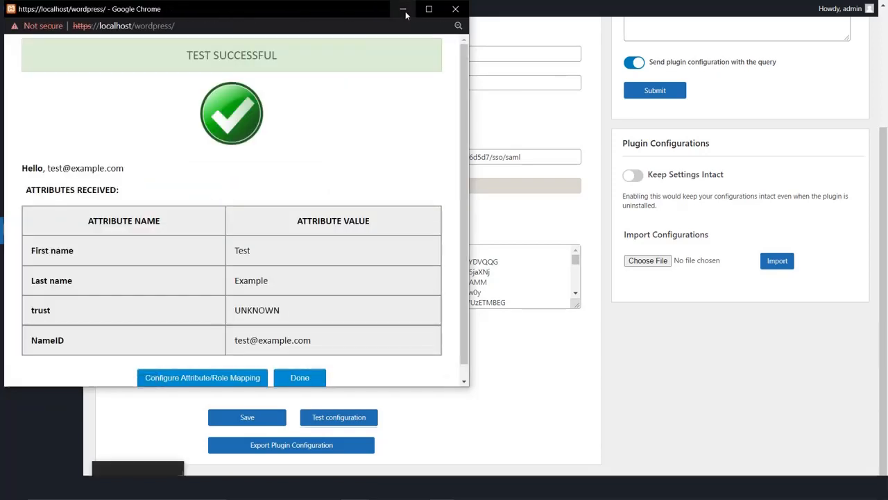
click(299, 378)
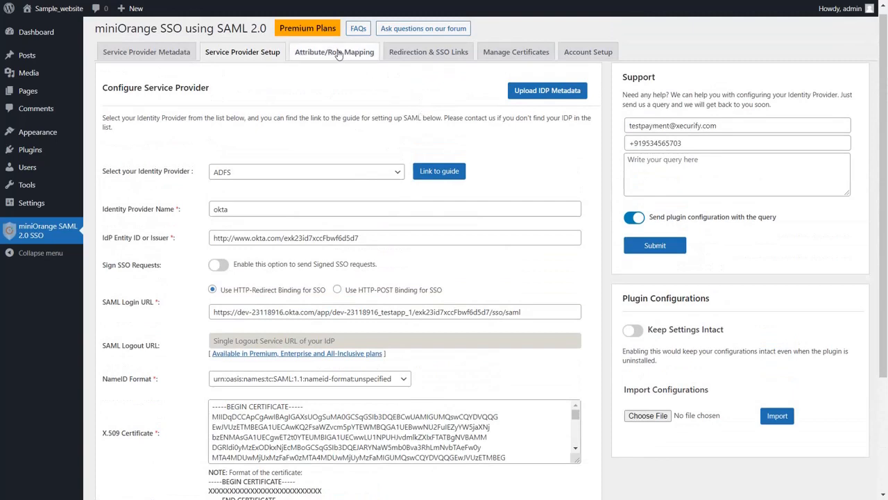
Map Username/Email to NameID and First/Last Name to Okta's attributes under Attribute/Role Mapping
click(334, 51)
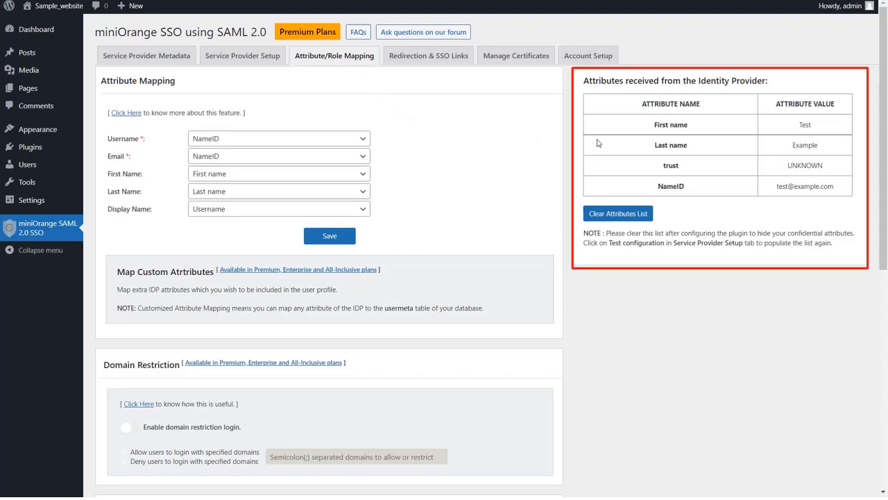
mouse_move(602, 153)
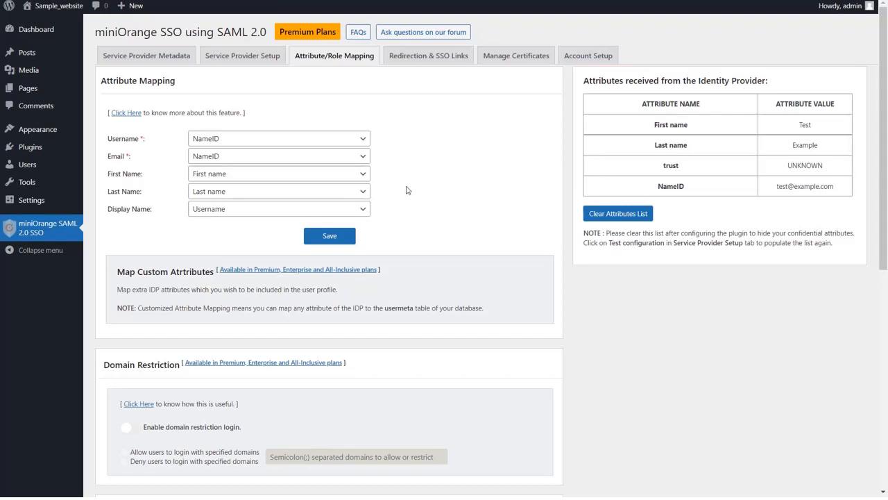
click(279, 174)
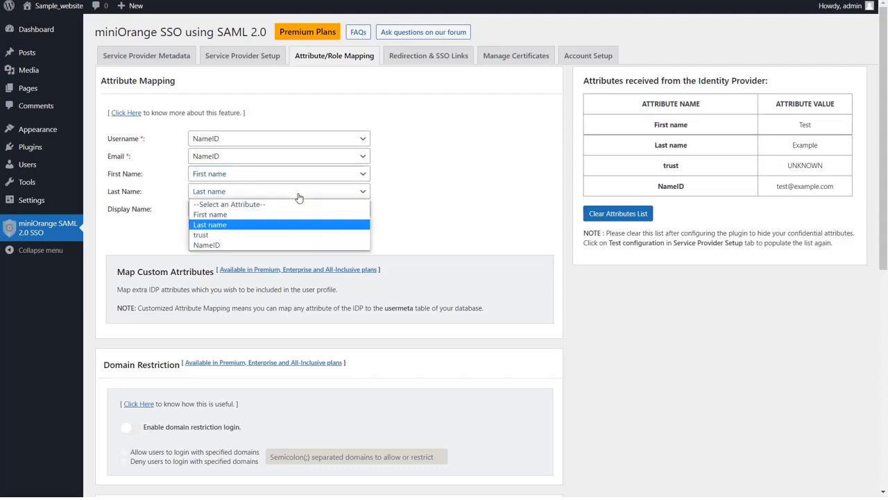
click(209, 224)
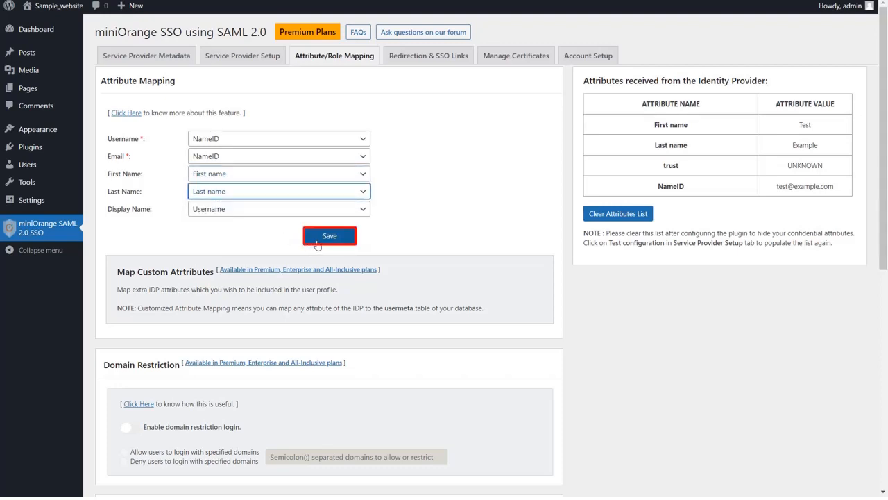
Choose Contributor in the Role Mapping Default Role dropdown and save
scroll(down, 3)
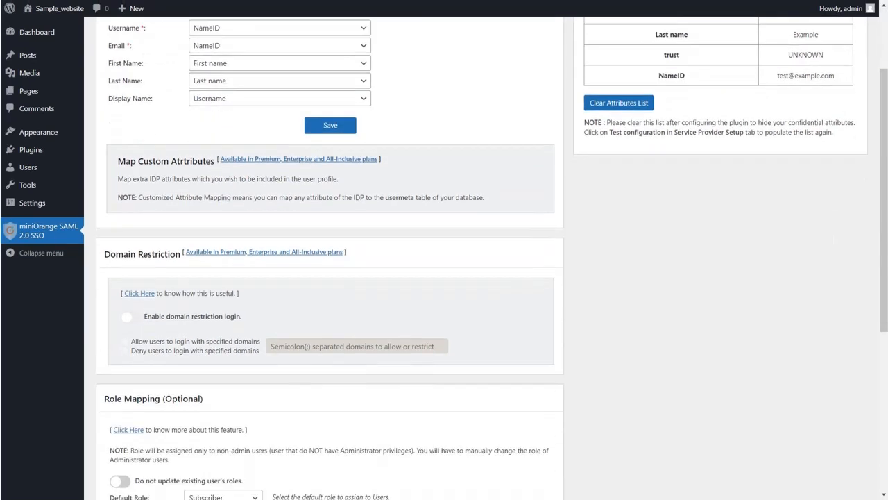
scroll(down, 3)
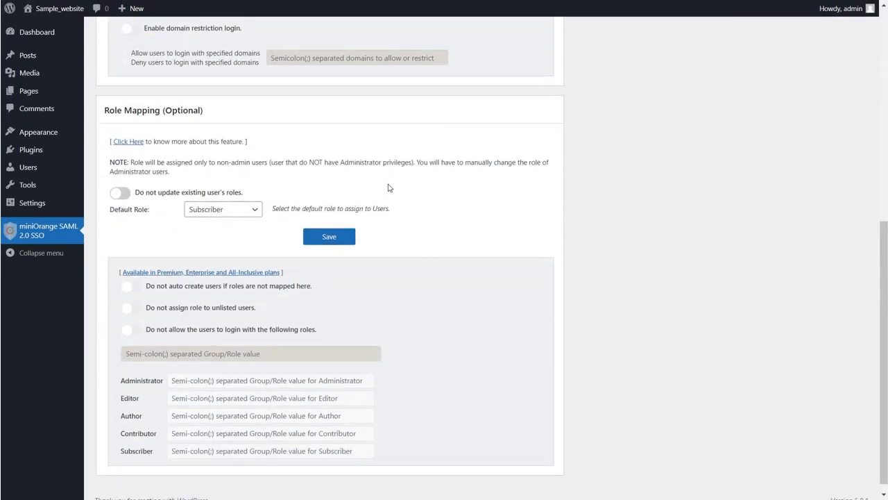
click(222, 209)
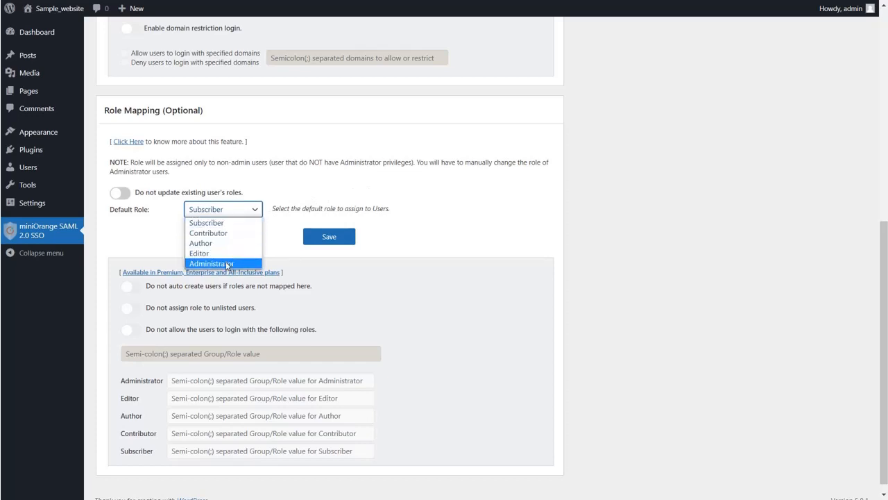
click(209, 233)
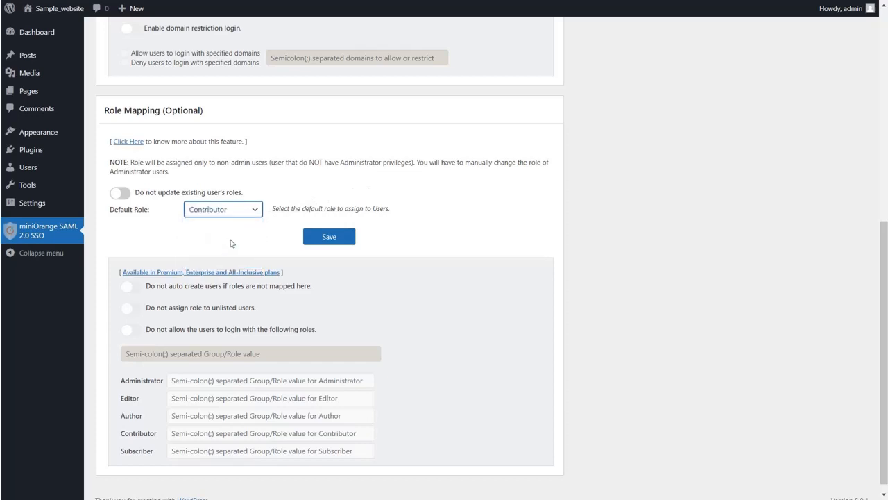
click(329, 237)
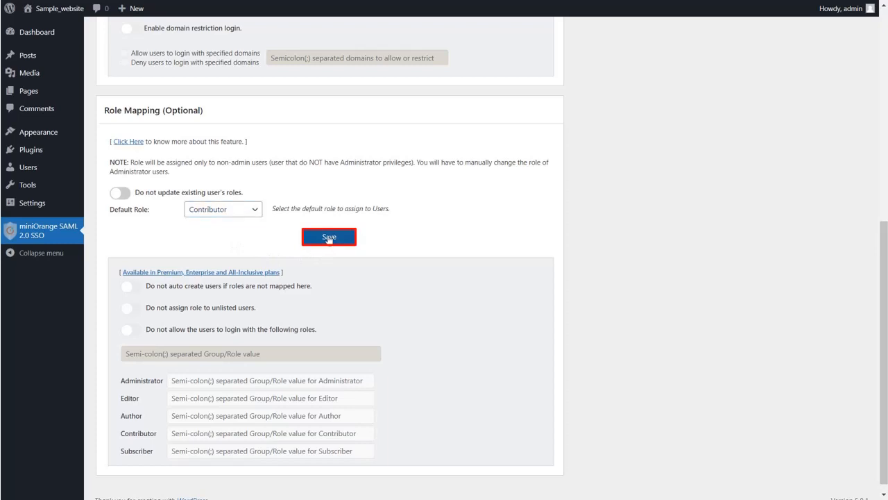
scroll(down, 3)
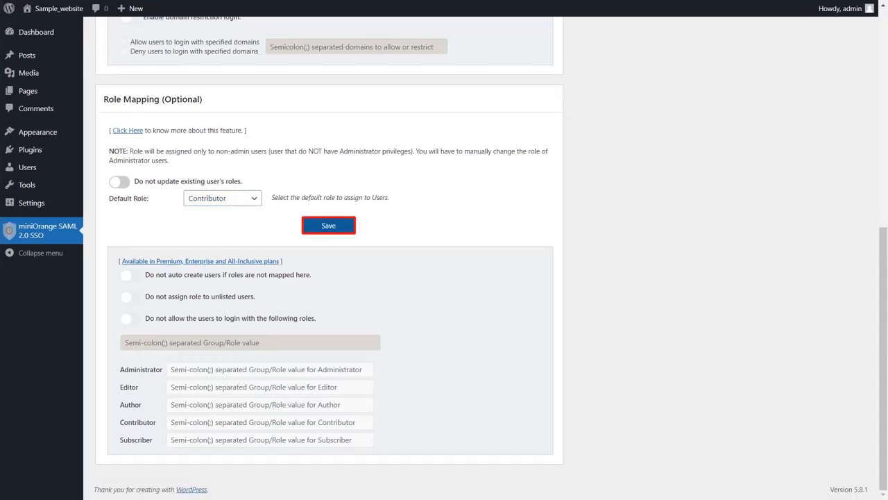
scroll(up, 3)
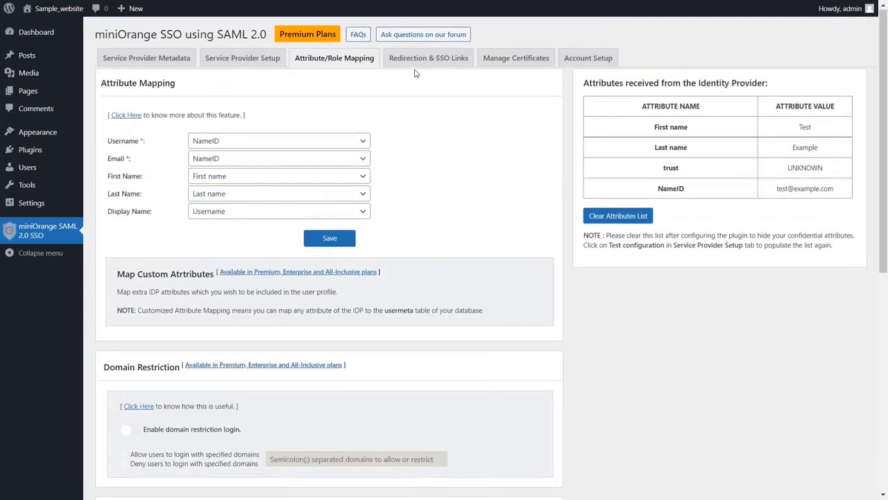
click(428, 58)
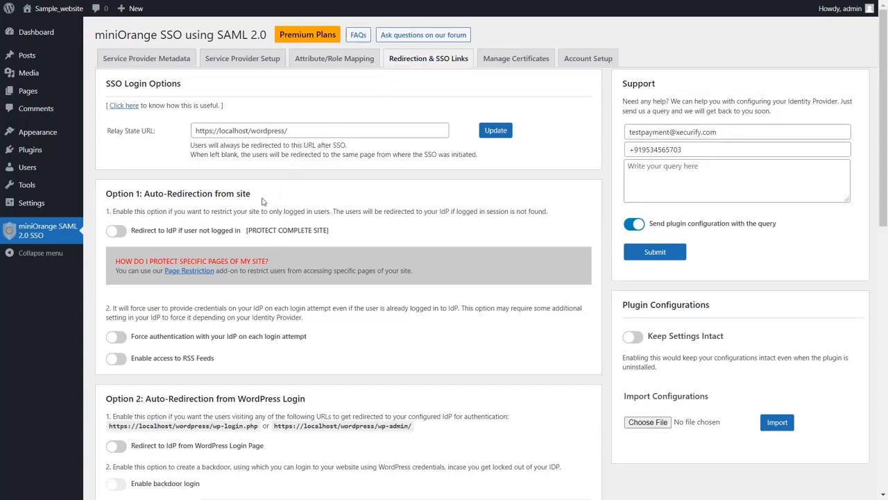
mouse_move(250, 203)
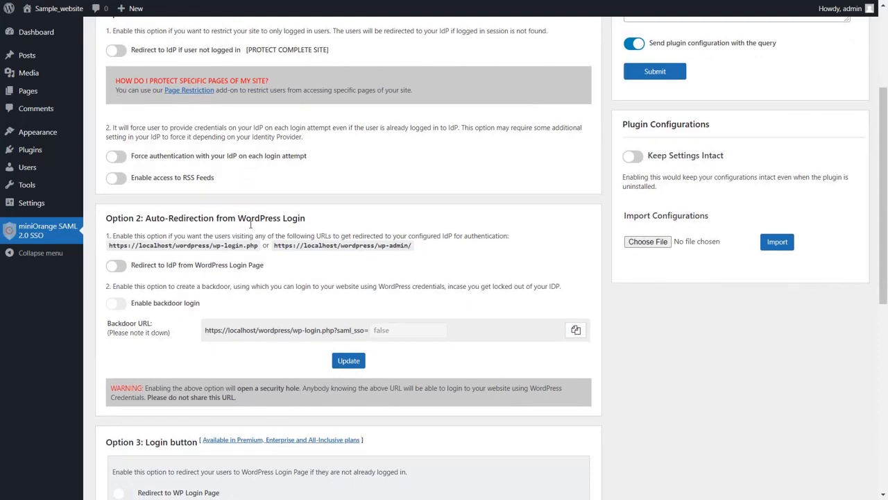
scroll(down, 3)
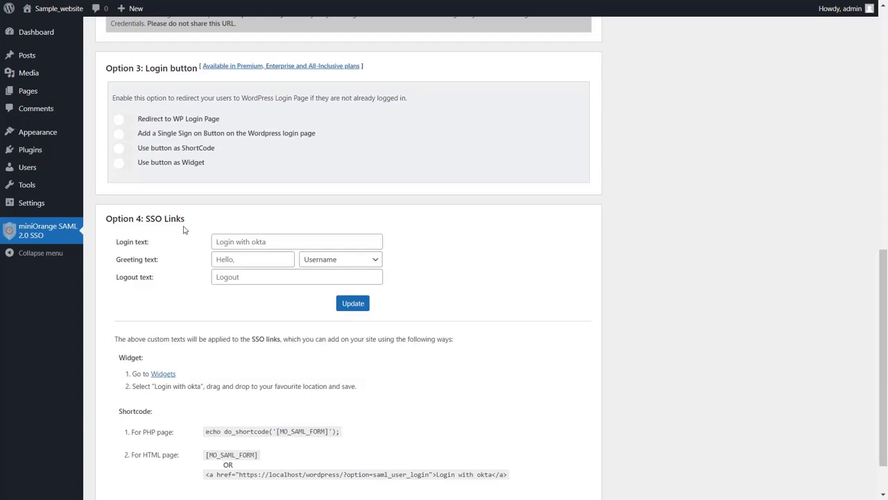
scroll(up, 3)
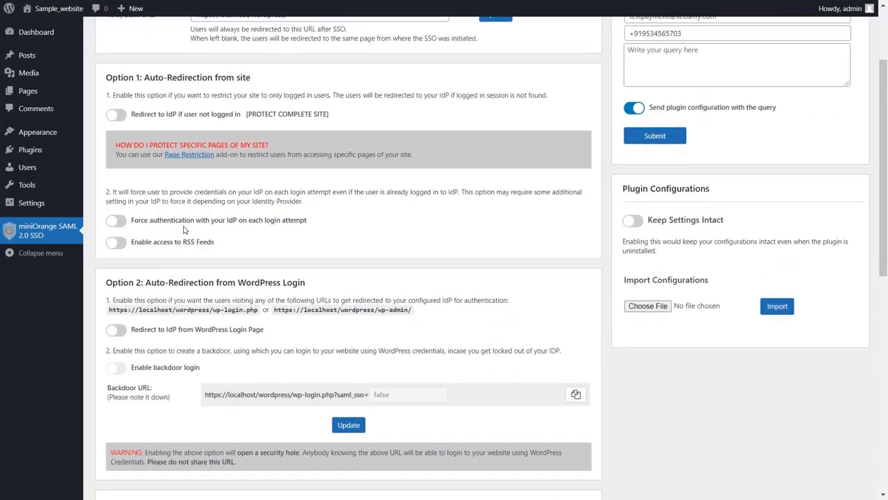
scroll(up, 3)
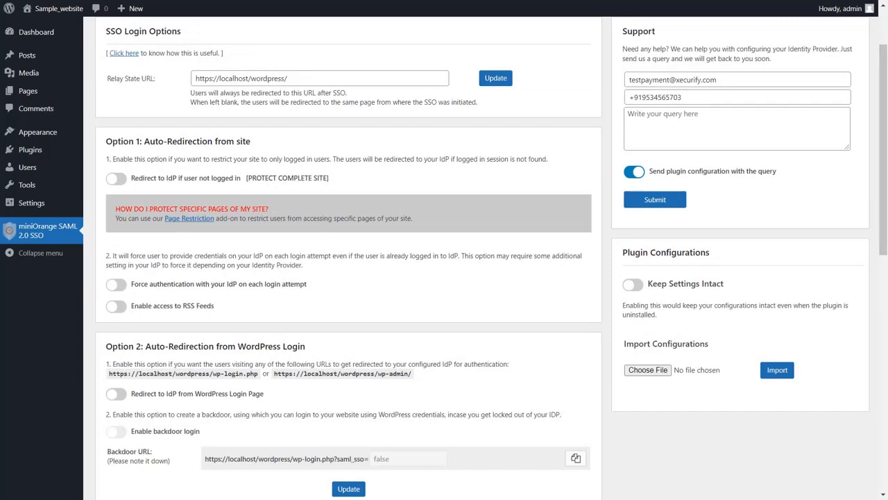
mouse_move(254, 150)
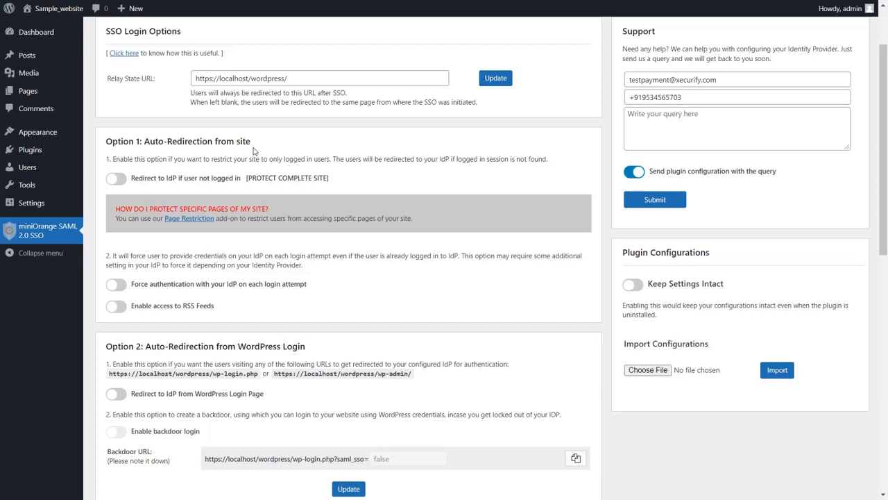
Turn on 'Redirect to IdP if user not logged in [PROTECT COMPLETE SITE]'
click(115, 178)
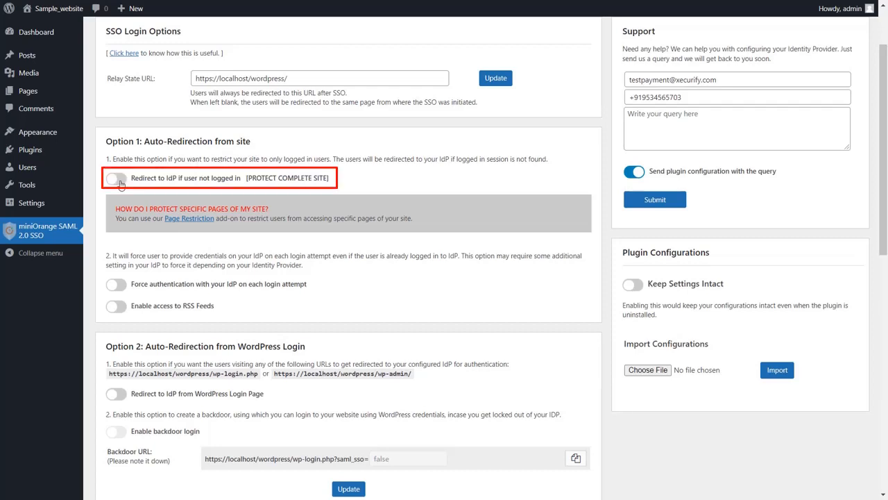
click(115, 179)
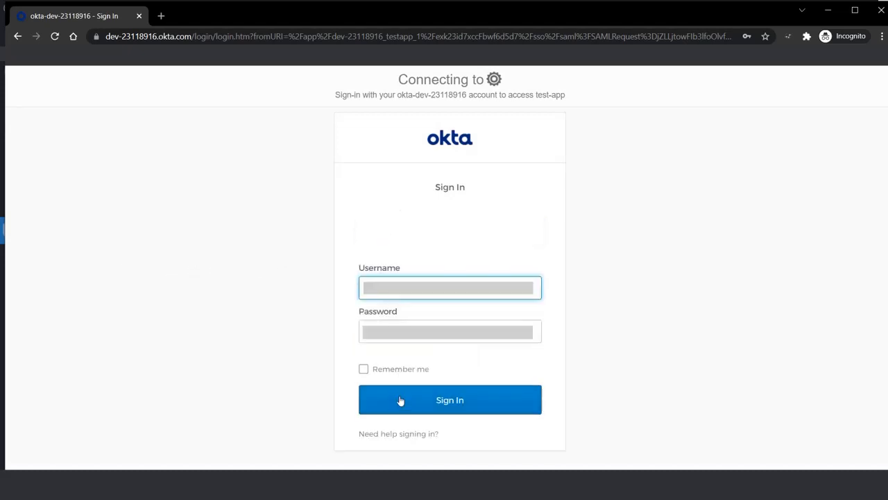
click(450, 400)
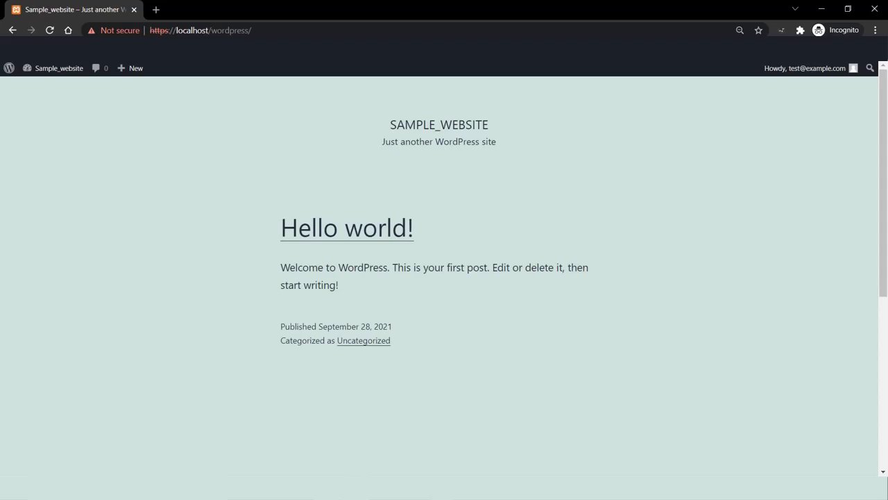
scroll(up, 3)
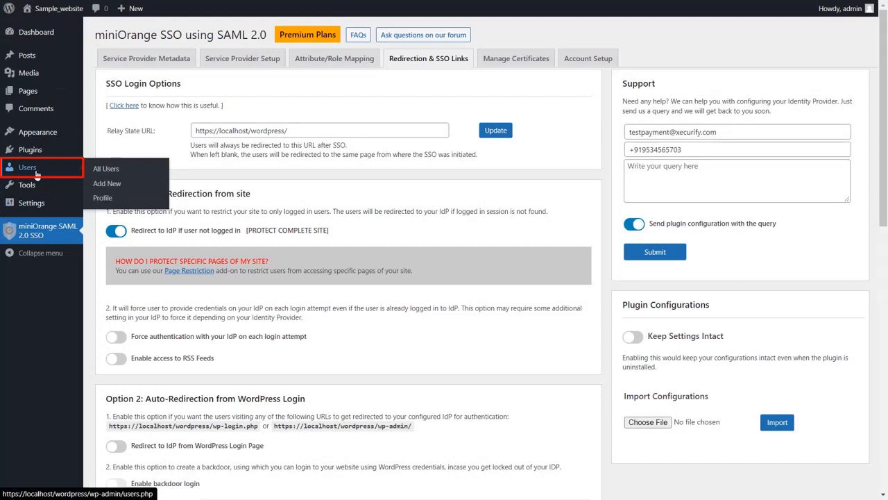
click(105, 168)
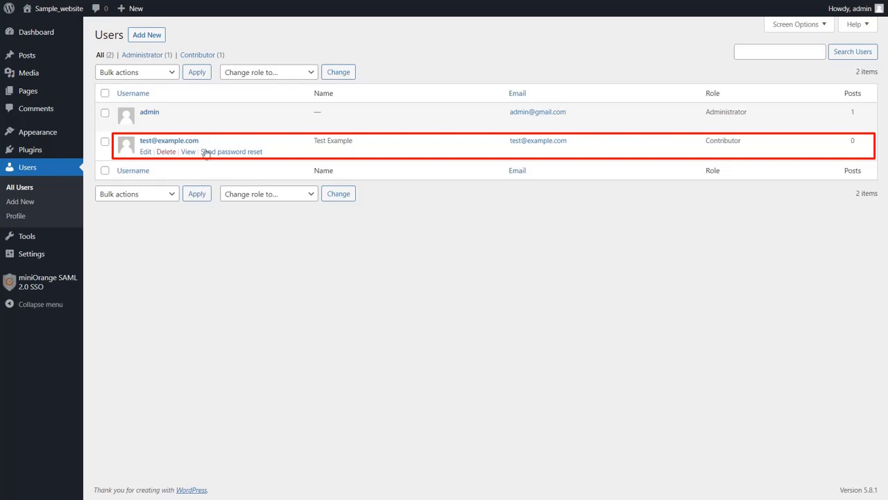
mouse_move(532, 151)
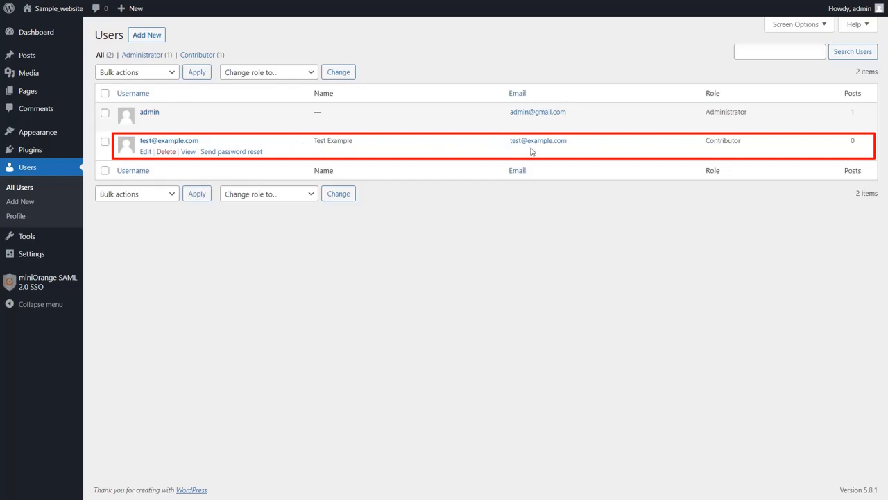
mouse_move(720, 151)
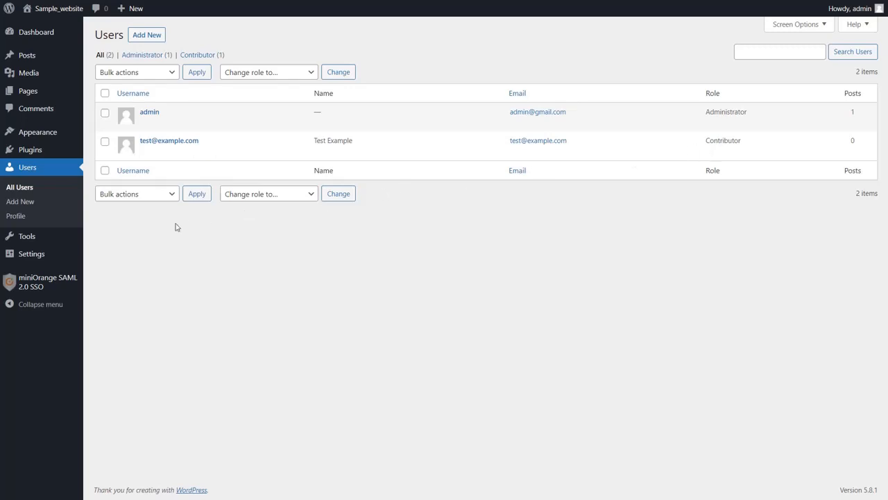
click(47, 281)
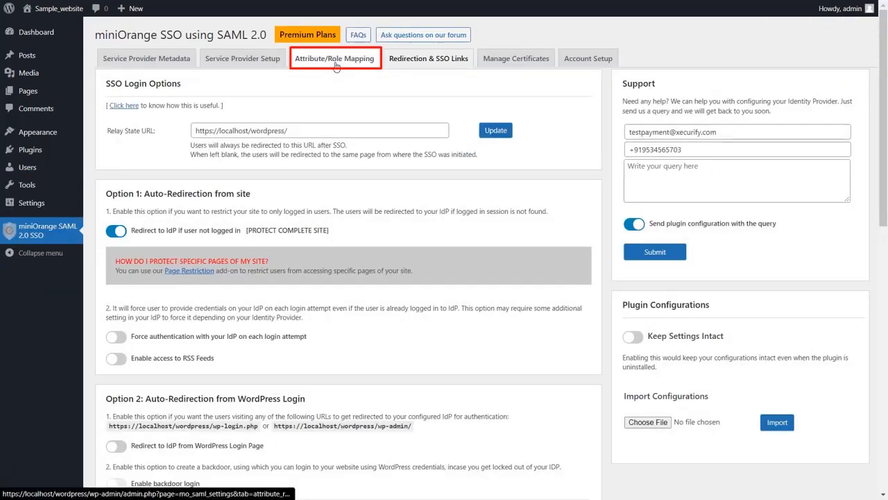
Turn on 'Do not update existing user's roles' under Role Mapping
click(335, 58)
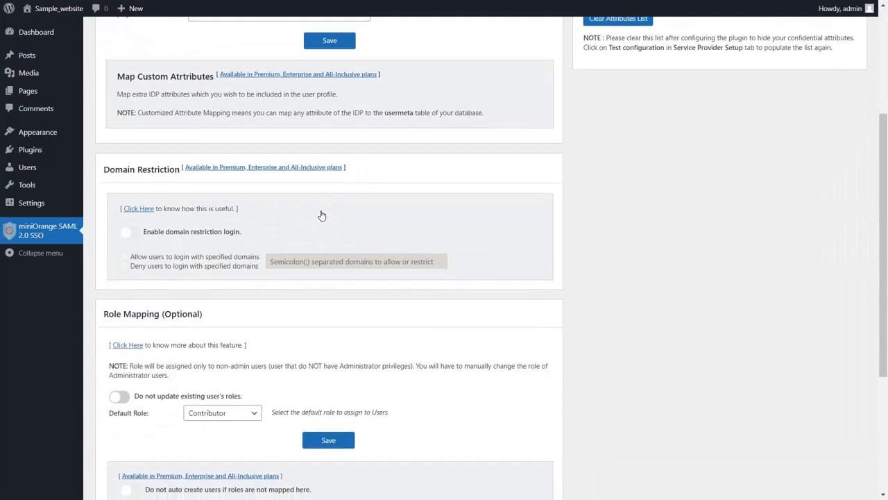
scroll(down, 3)
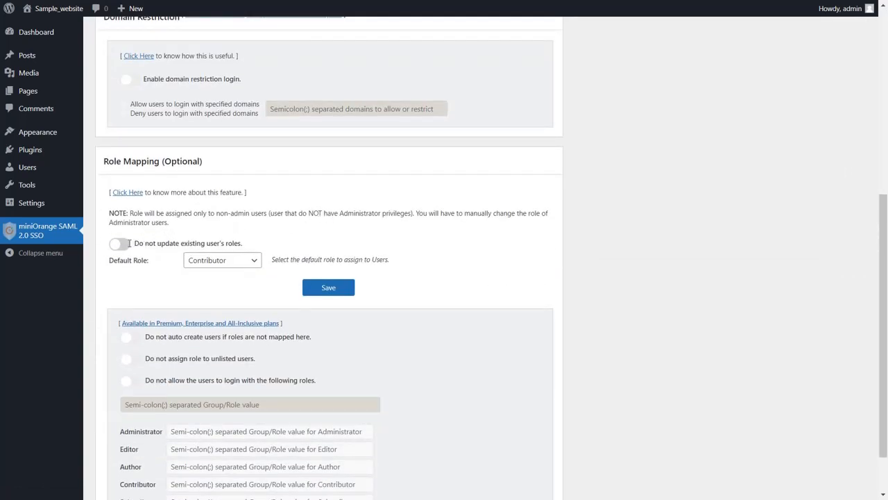
click(118, 243)
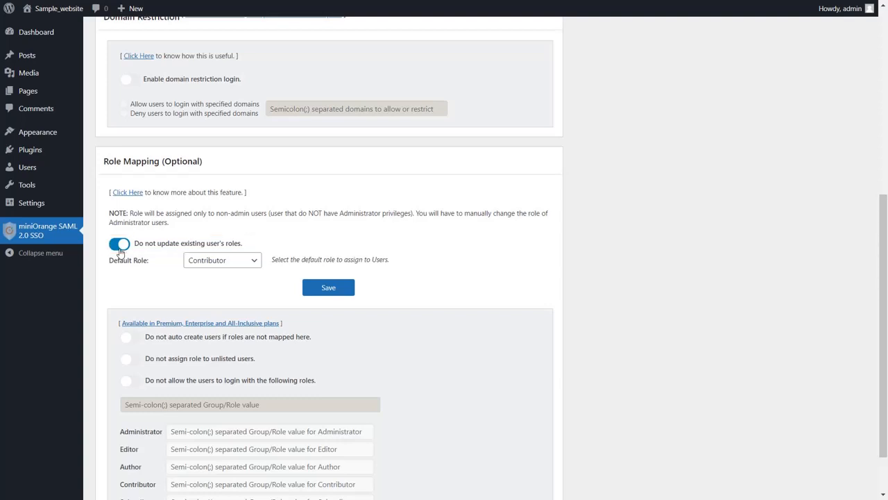
scroll(down, 3)
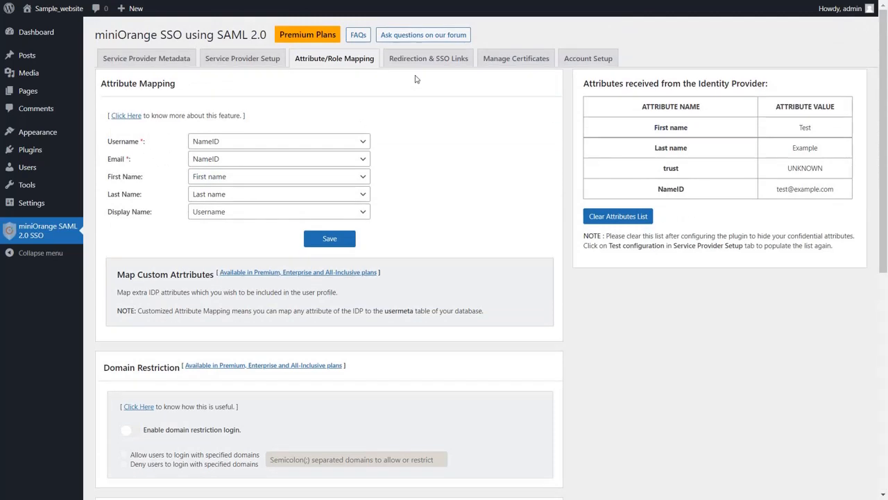
Enable login-page redirection to Okta and backdoor login on Redirection & SSO Links, and save
click(429, 58)
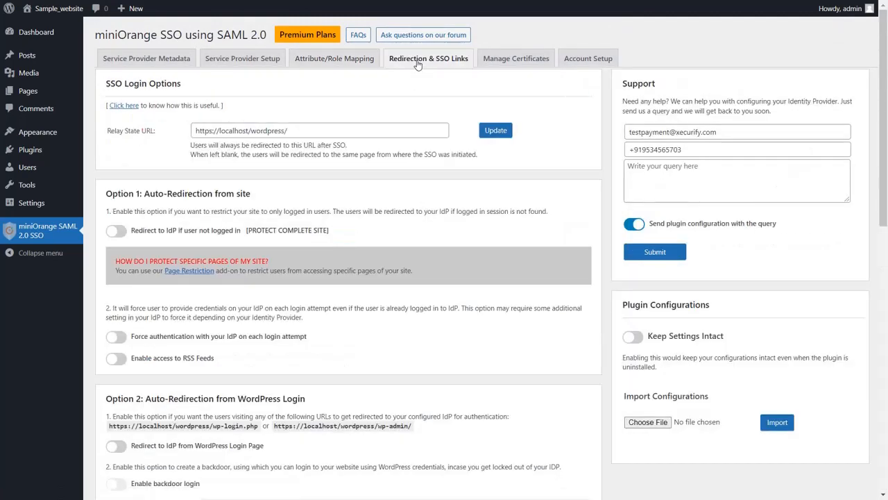
scroll(down, 3)
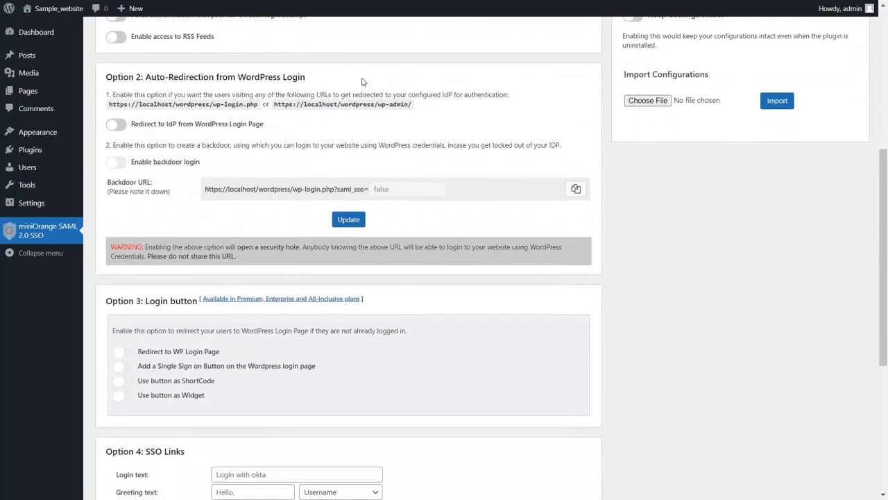
mouse_move(317, 87)
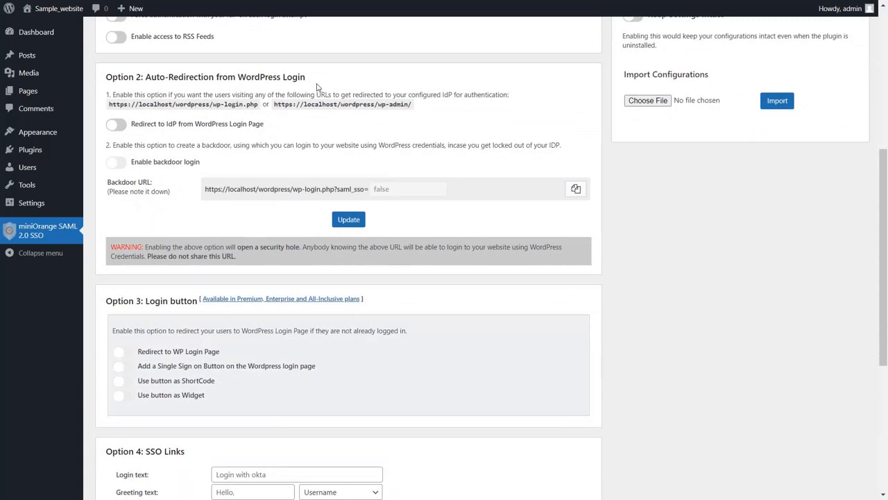
mouse_move(310, 116)
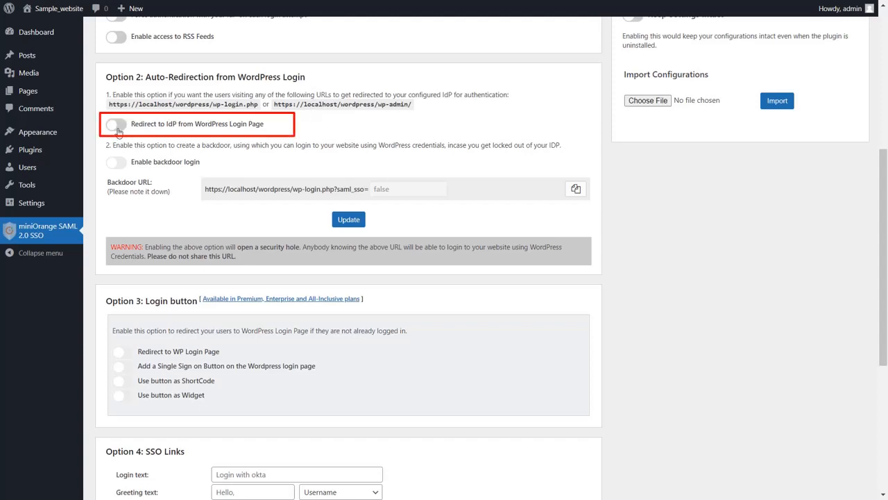
click(116, 124)
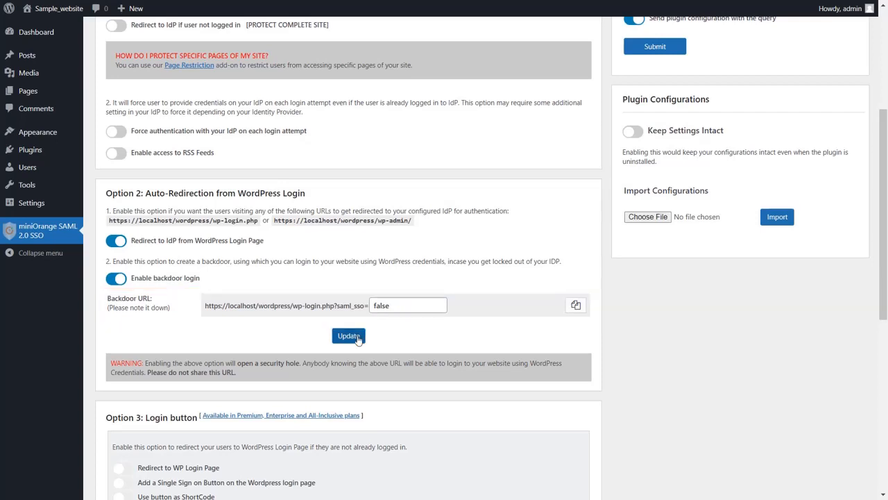
click(347, 336)
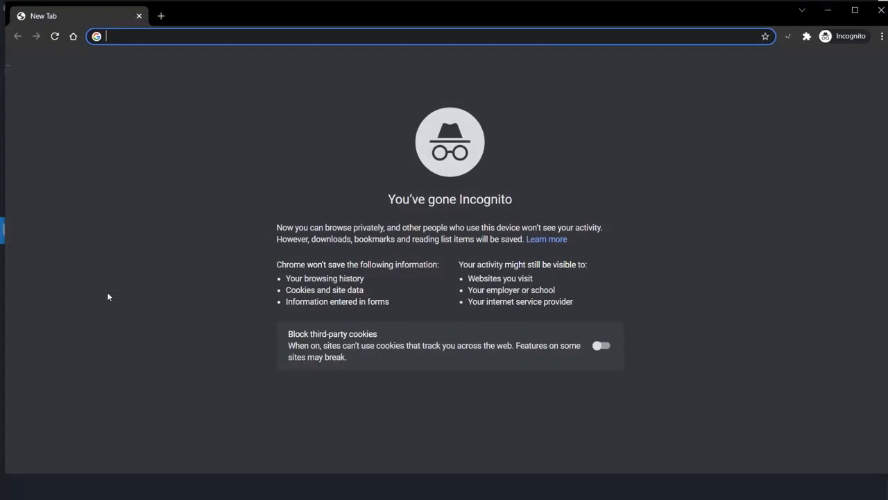
Visit localhost/wordpress/wp-login.php in incognito and submit the redirected Okta sign-in
text(localhost/wordpress/wp-login.php)
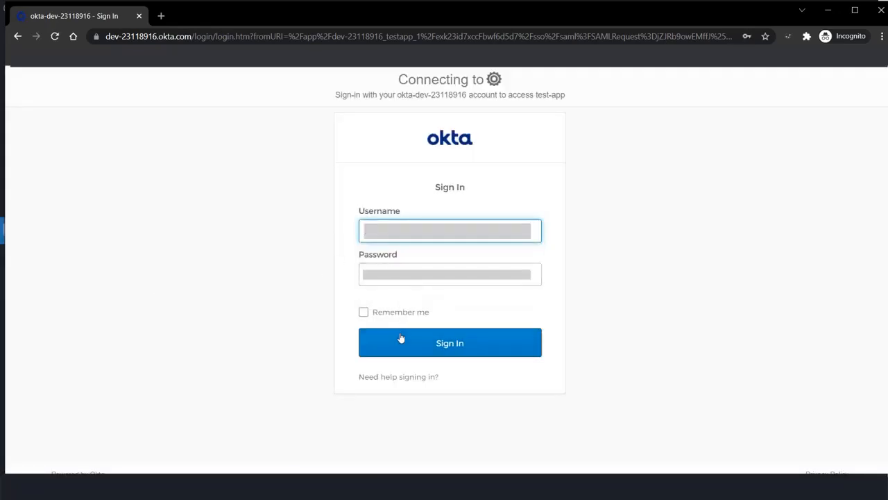
click(450, 342)
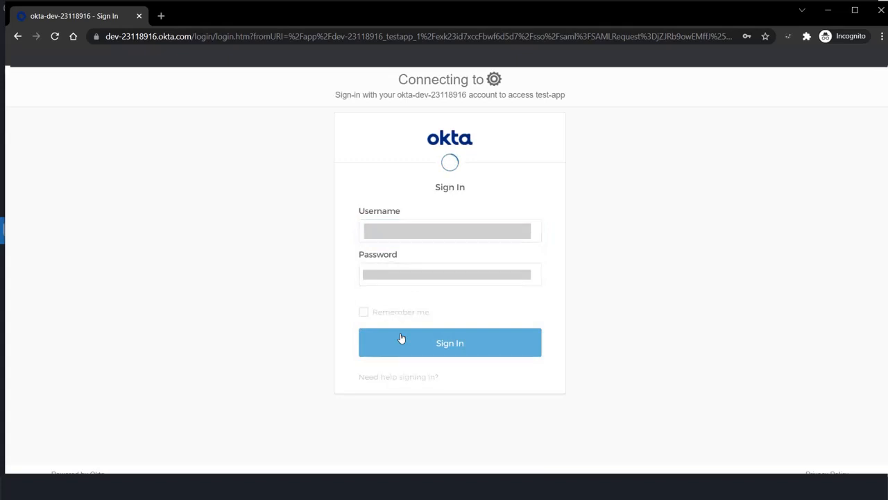
click(450, 342)
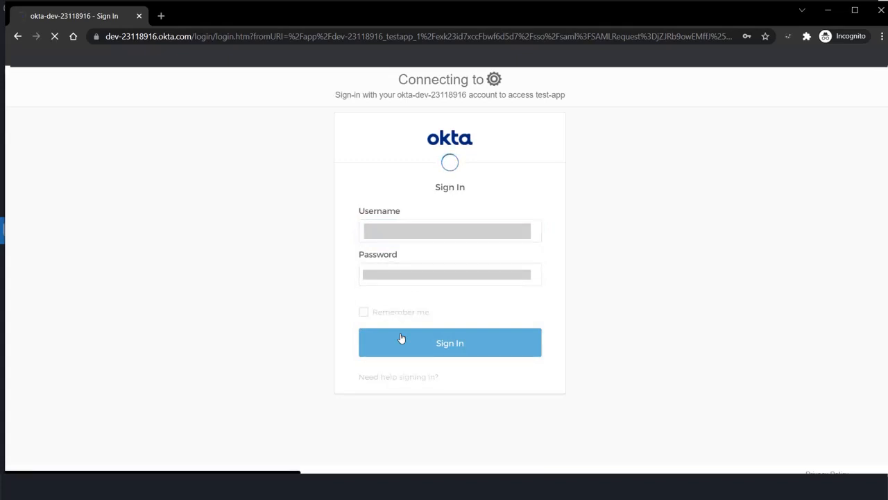
click(450, 342)
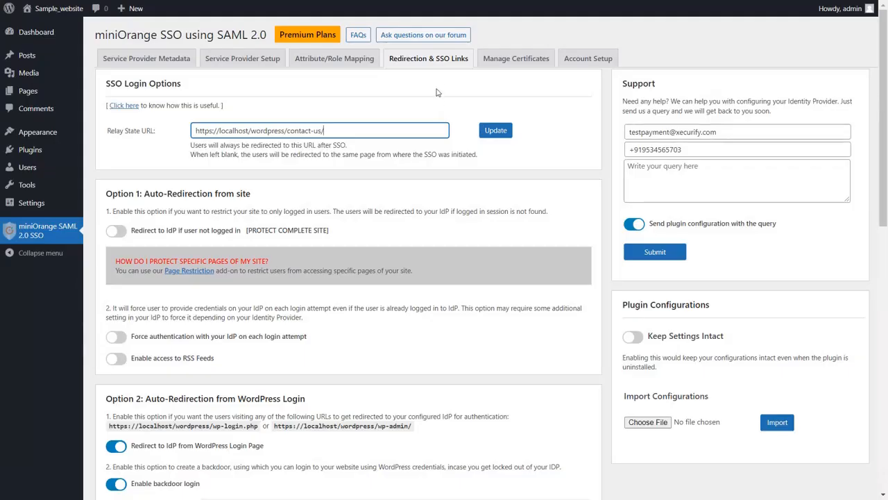
click(428, 57)
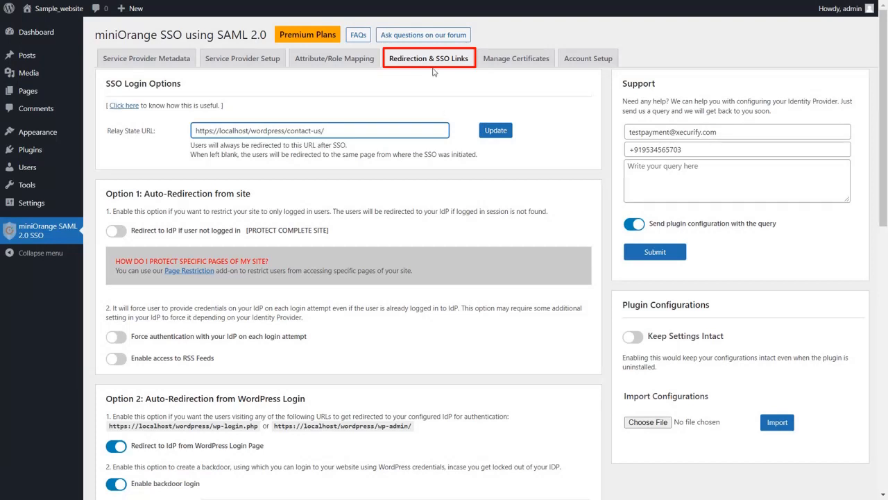
click(428, 58)
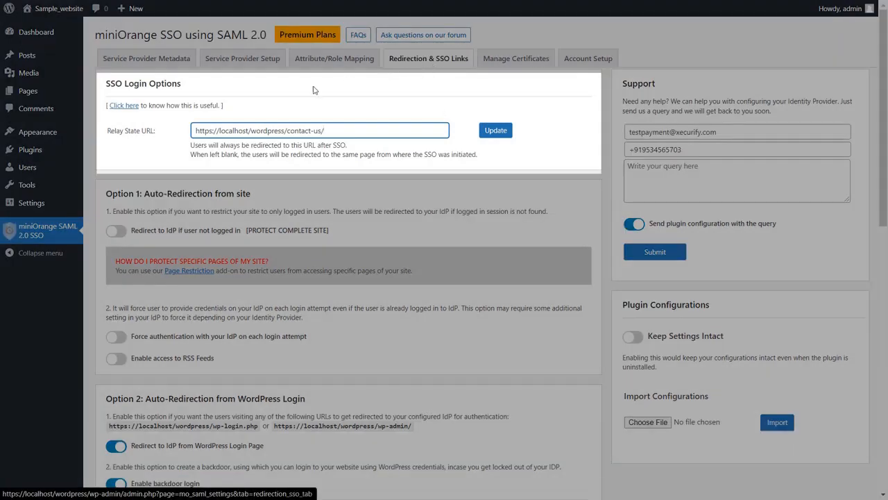
mouse_move(161, 146)
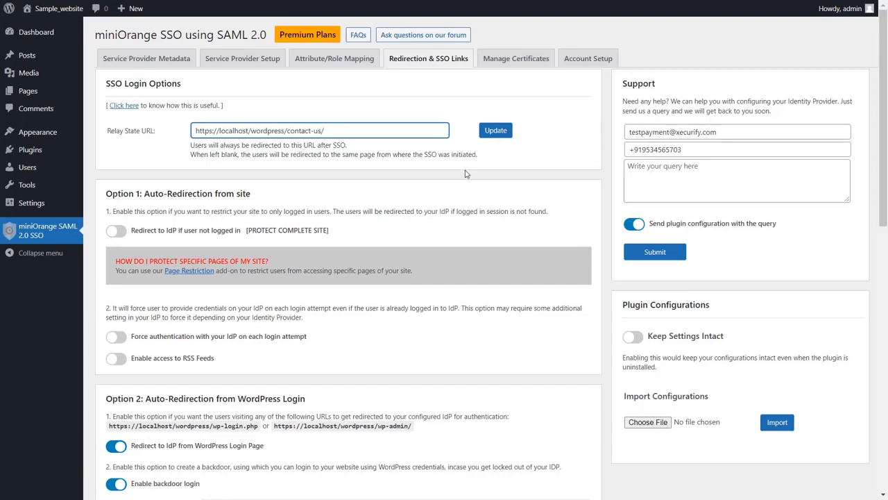
Scroll to Option 4: SSO Links with 'Login with okta' text and shortcode instructions
scroll(down, 3)
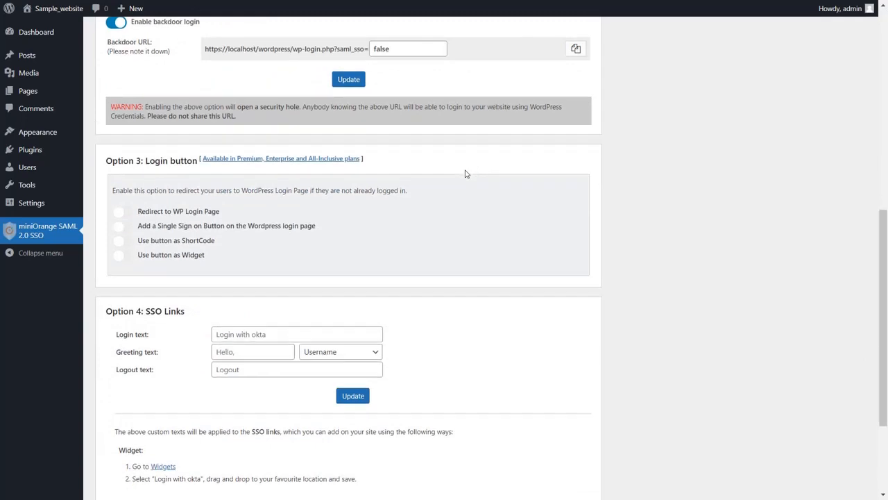
scroll(down, 3)
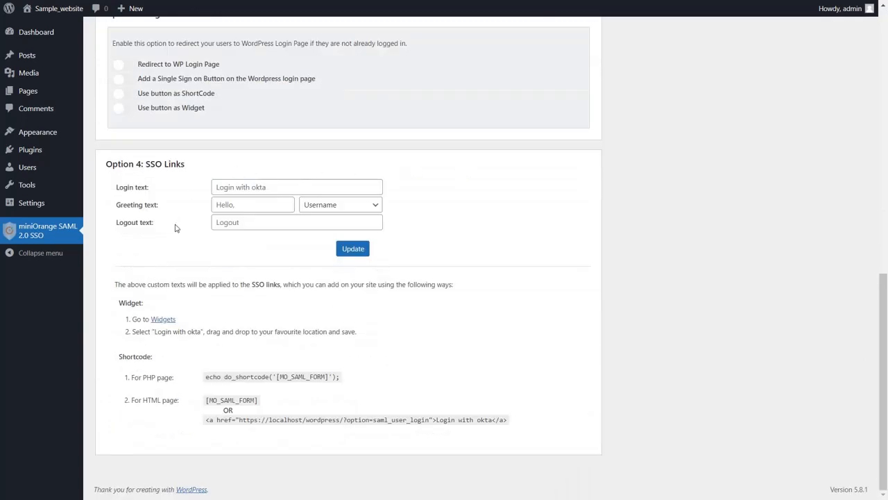
mouse_move(167, 325)
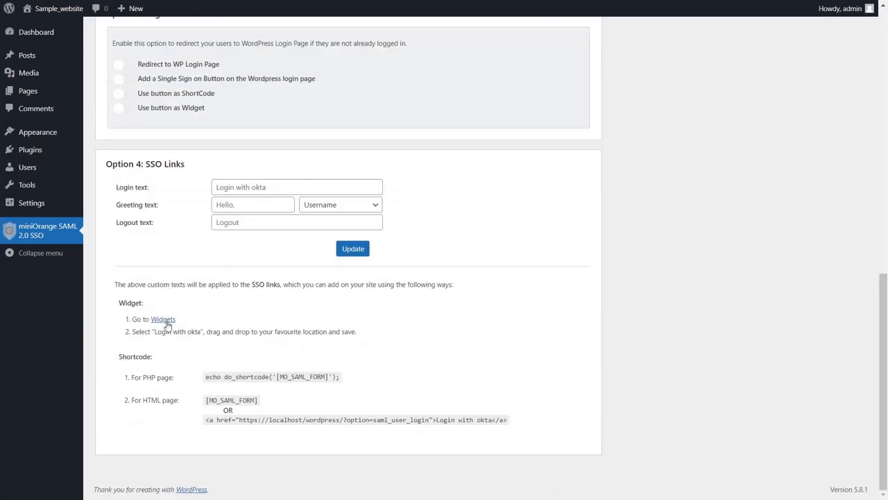